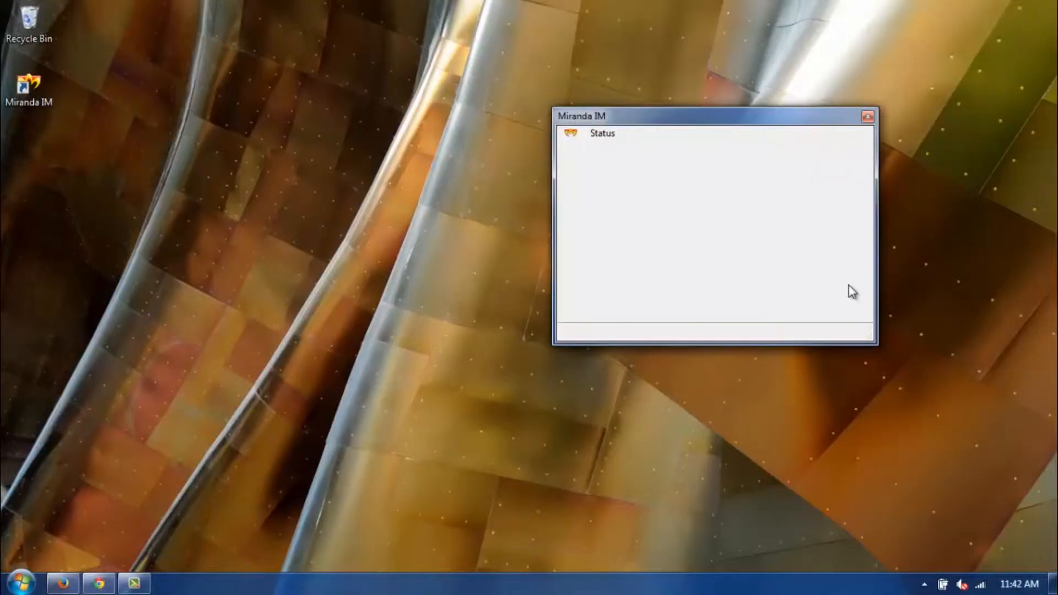
mouse_move(703, 120)
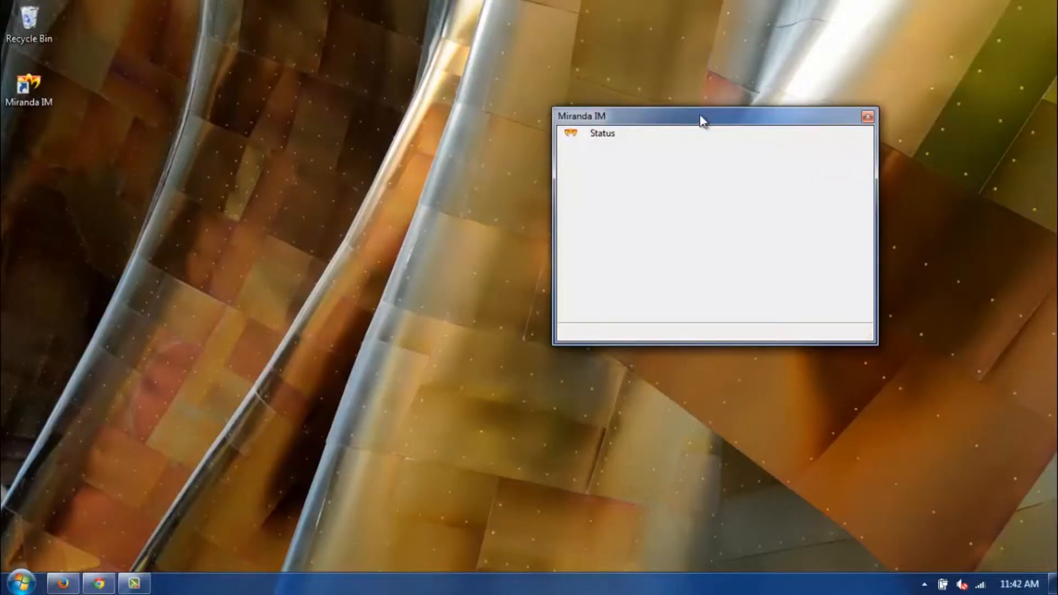
- Open Miranda IM's main menu from the Status icon atop the contact list
click(587, 133)
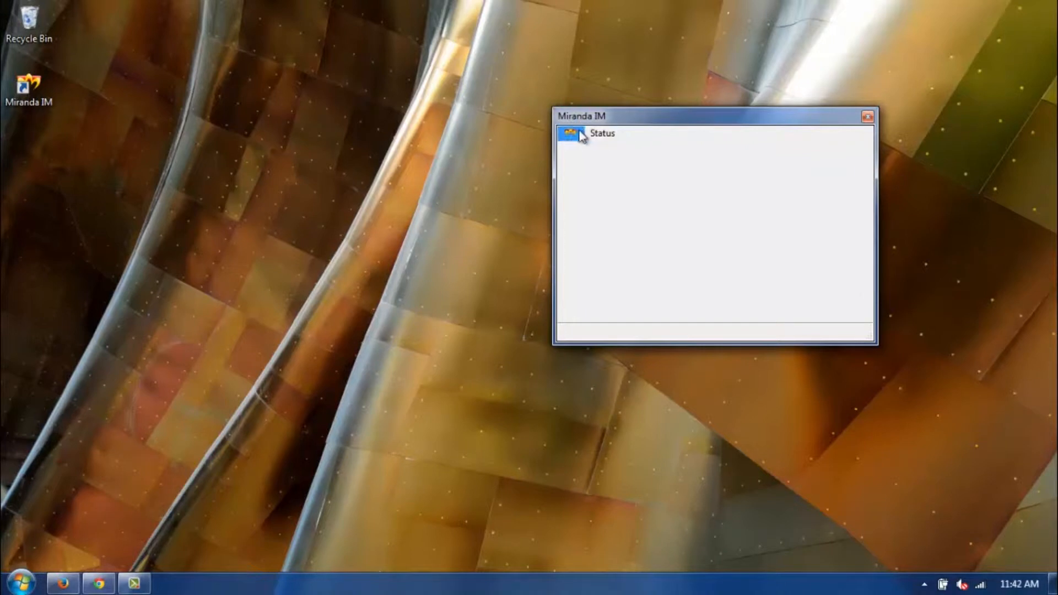
click(601, 133)
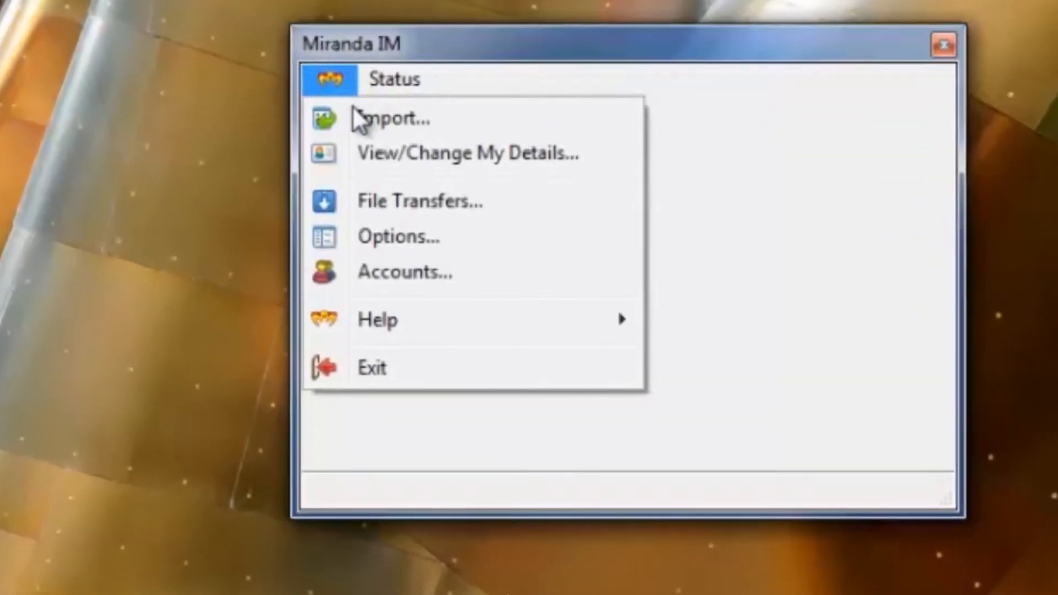
- Choose Accounts... from the main menu to open the account manager
click(403, 271)
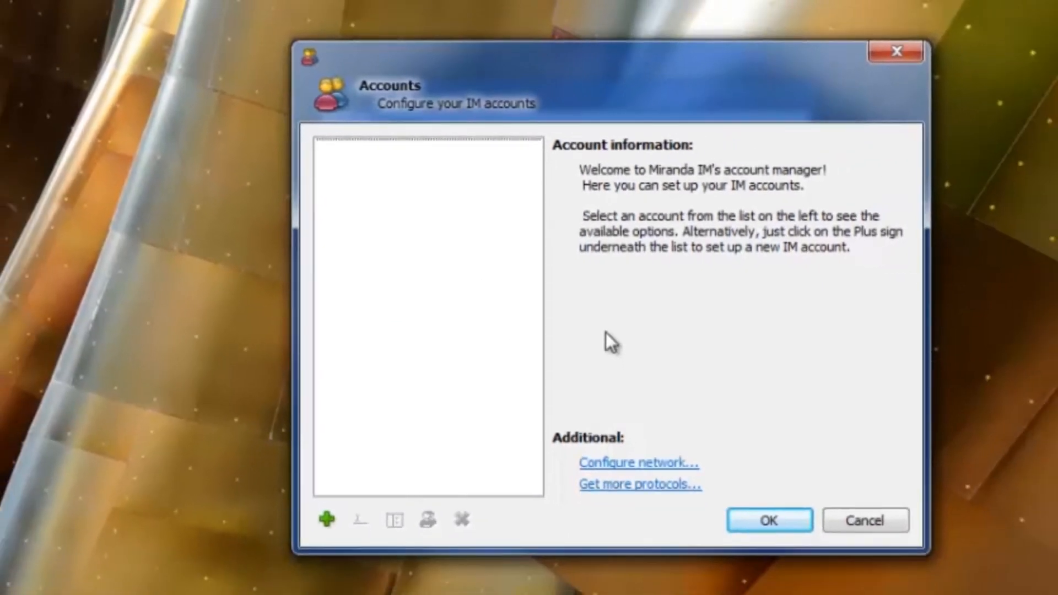
mouse_move(438, 496)
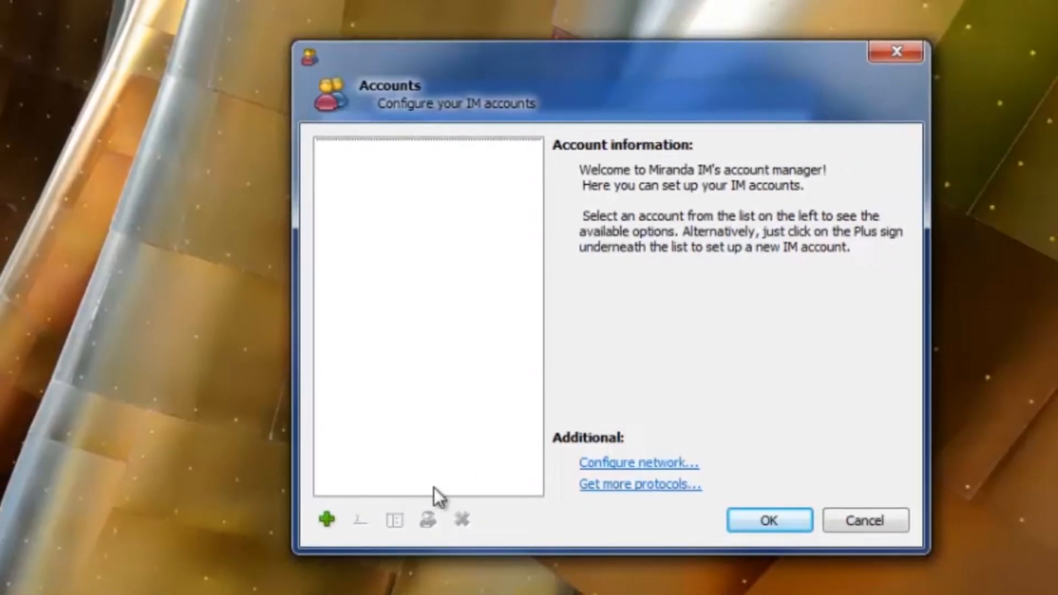
mouse_move(326, 519)
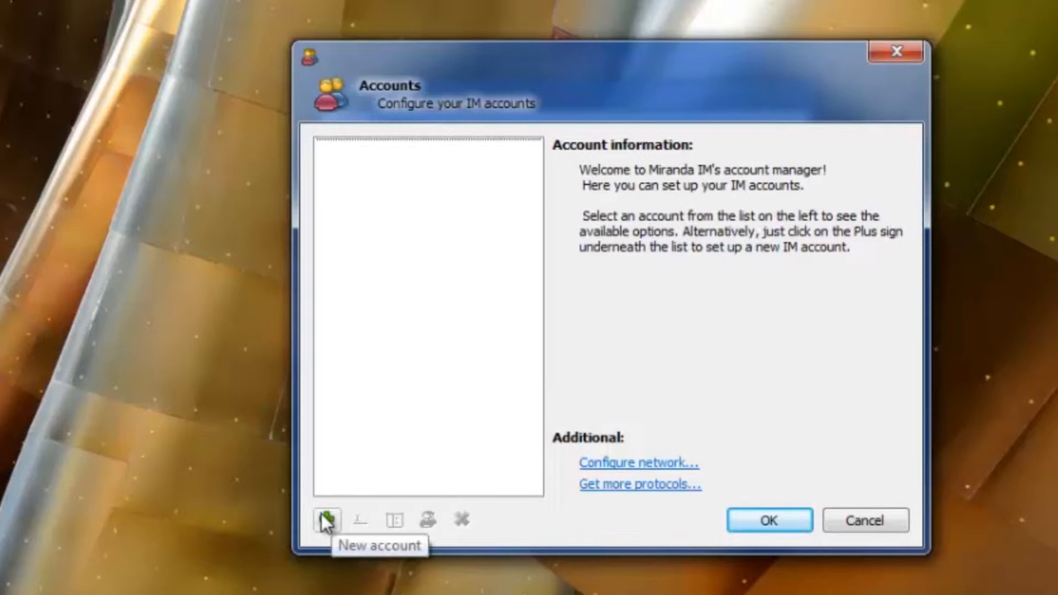
- Start a new account named 'Facebook' with JABBER as the protocol type
click(325, 520)
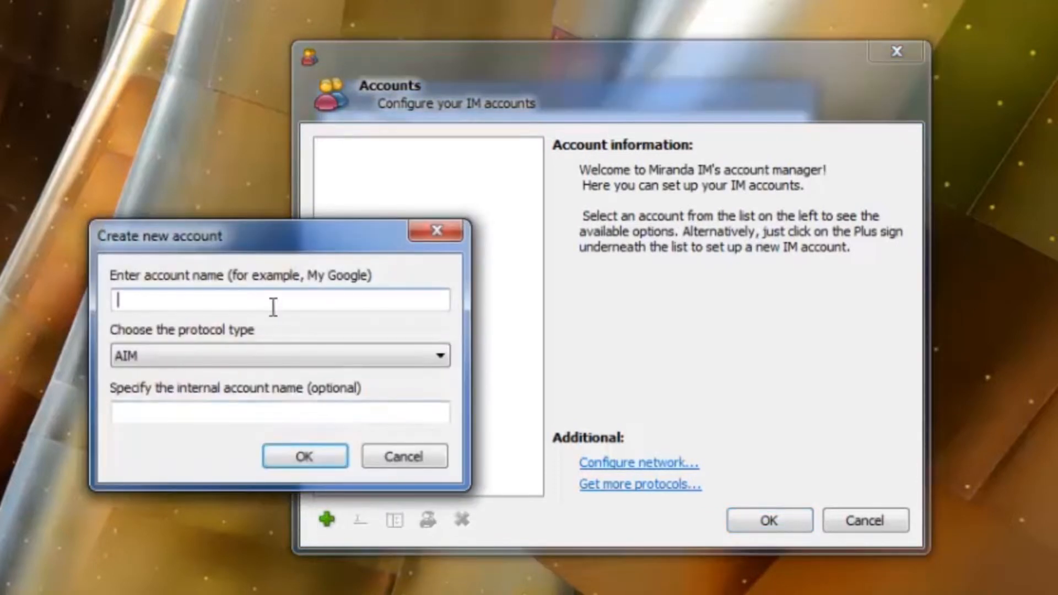
text(Fa)
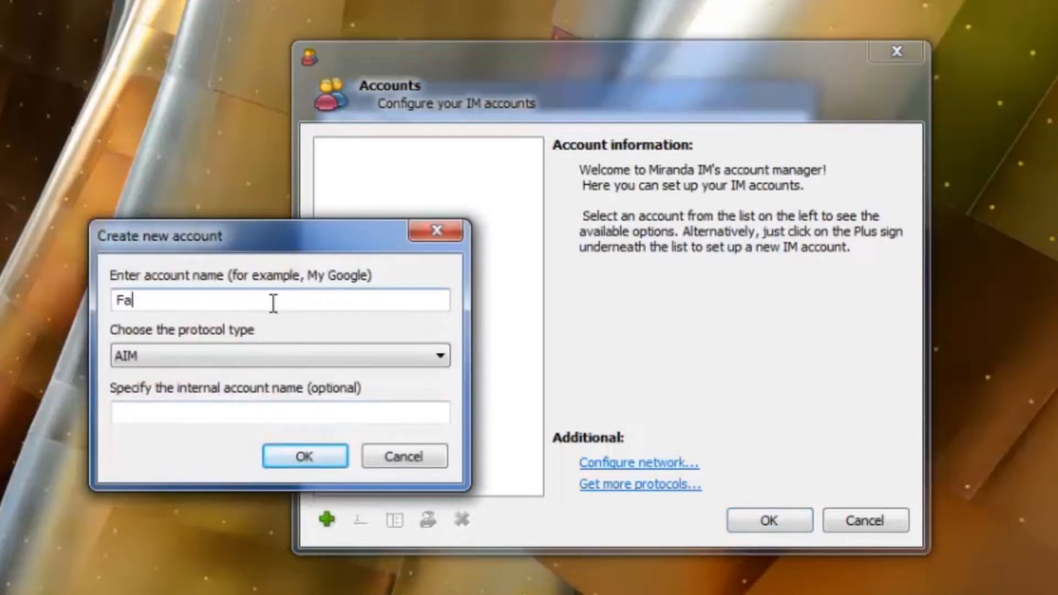
text(cebo)
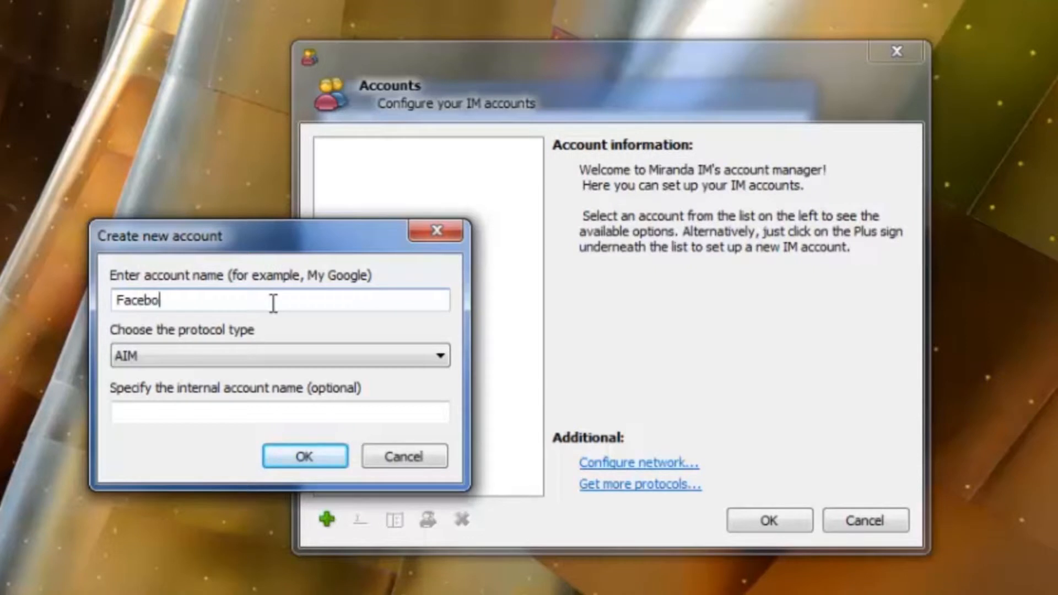
text(ok)
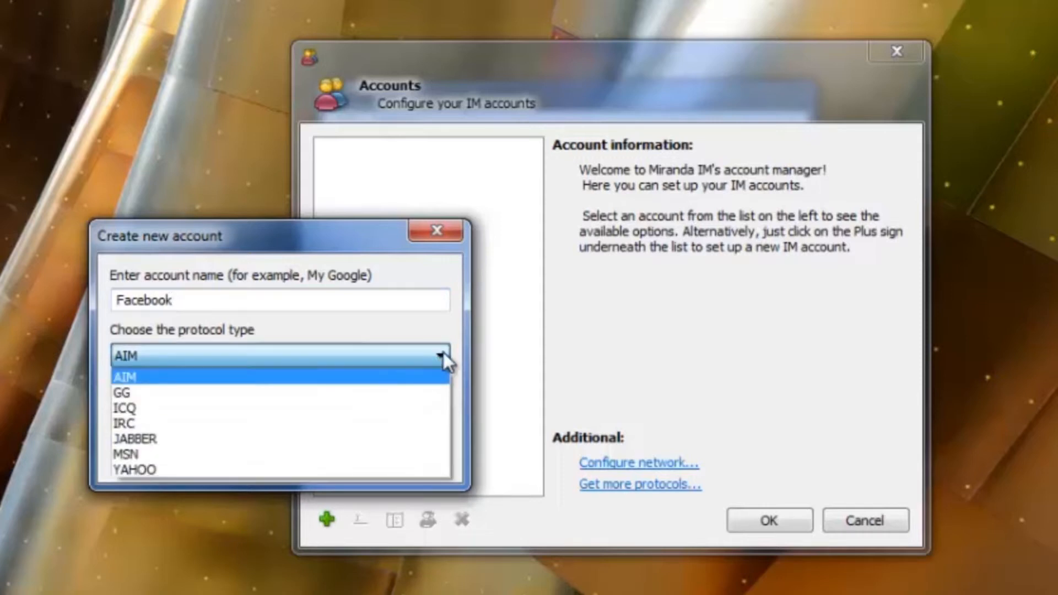
click(135, 439)
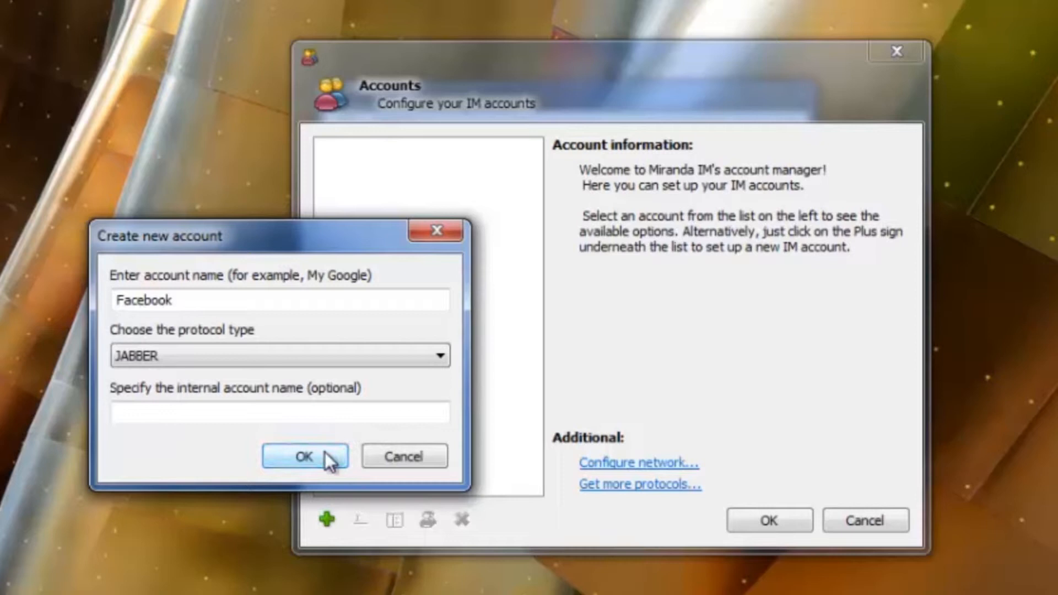
- Confirm the Facebook account and select it in the accounts list
click(304, 456)
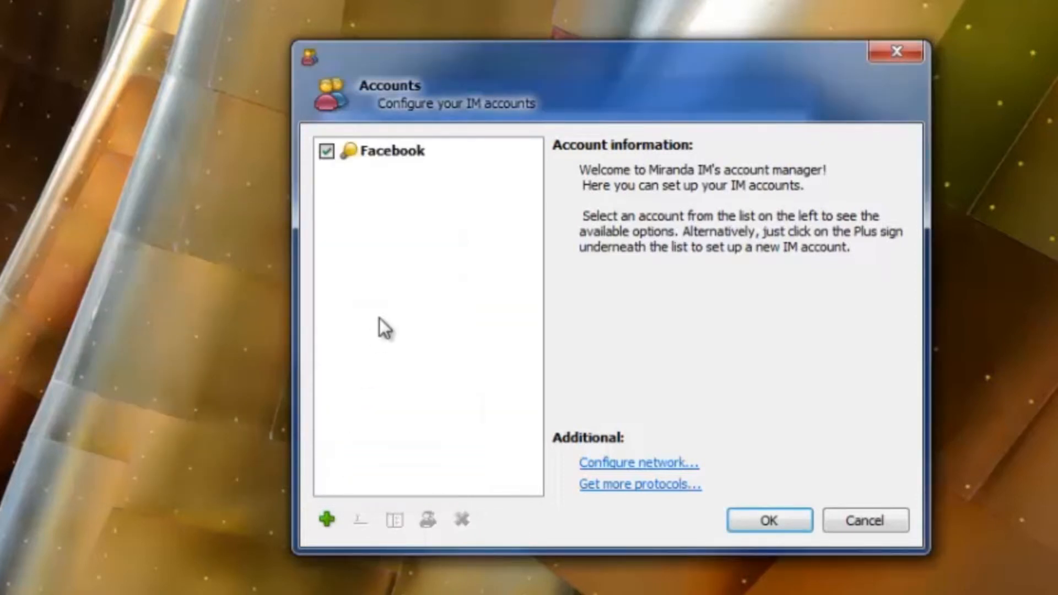
mouse_move(394, 170)
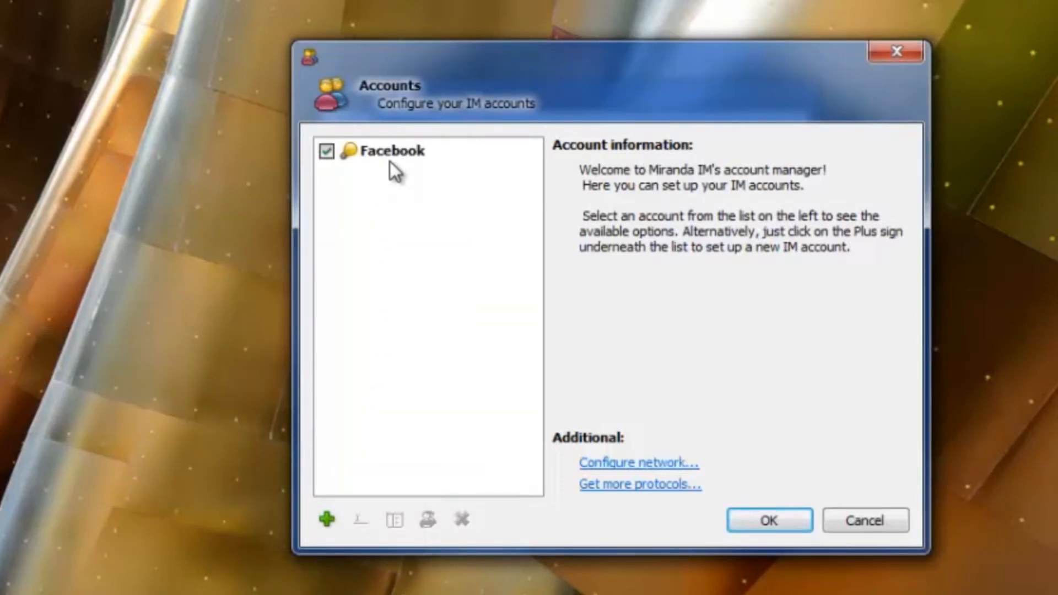
mouse_move(402, 161)
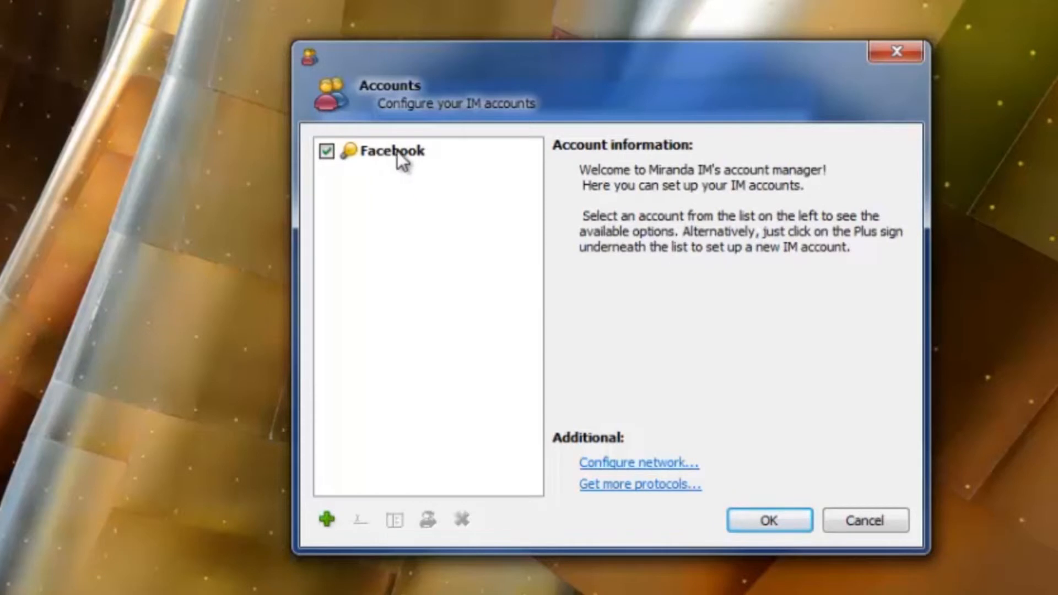
click(393, 150)
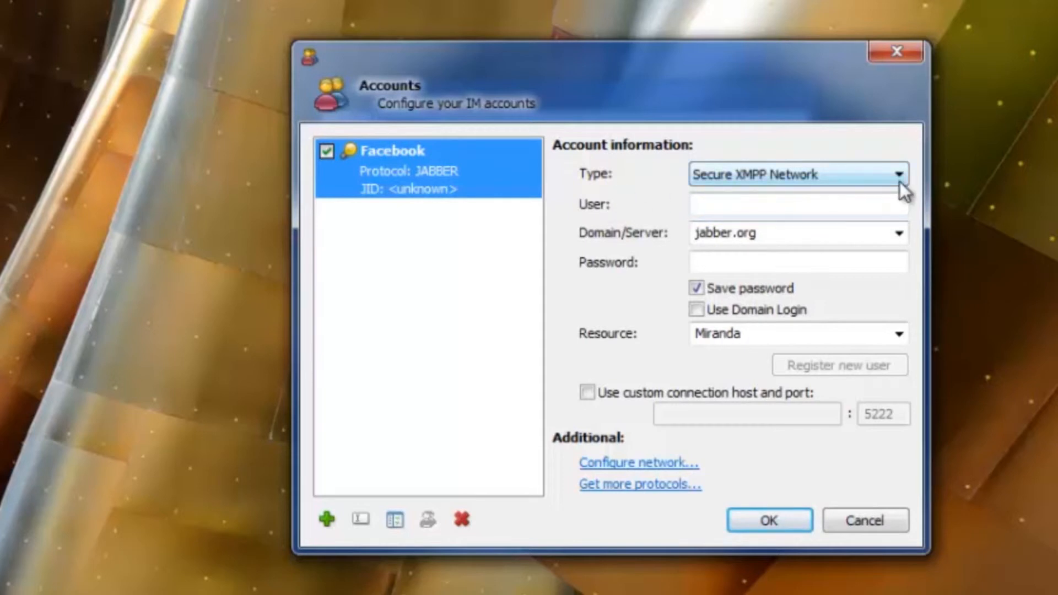
click(898, 174)
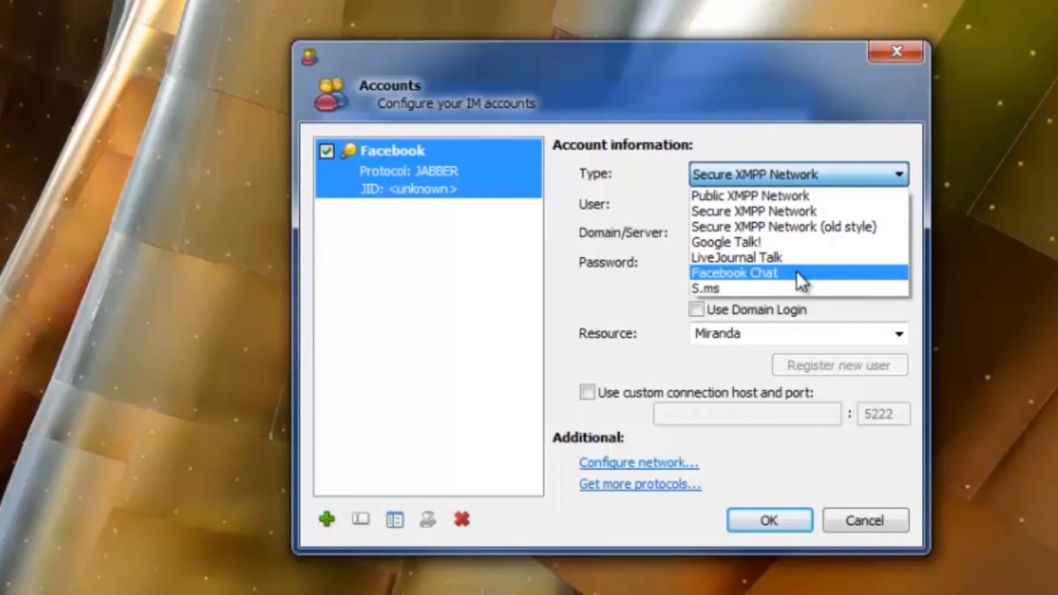
click(734, 273)
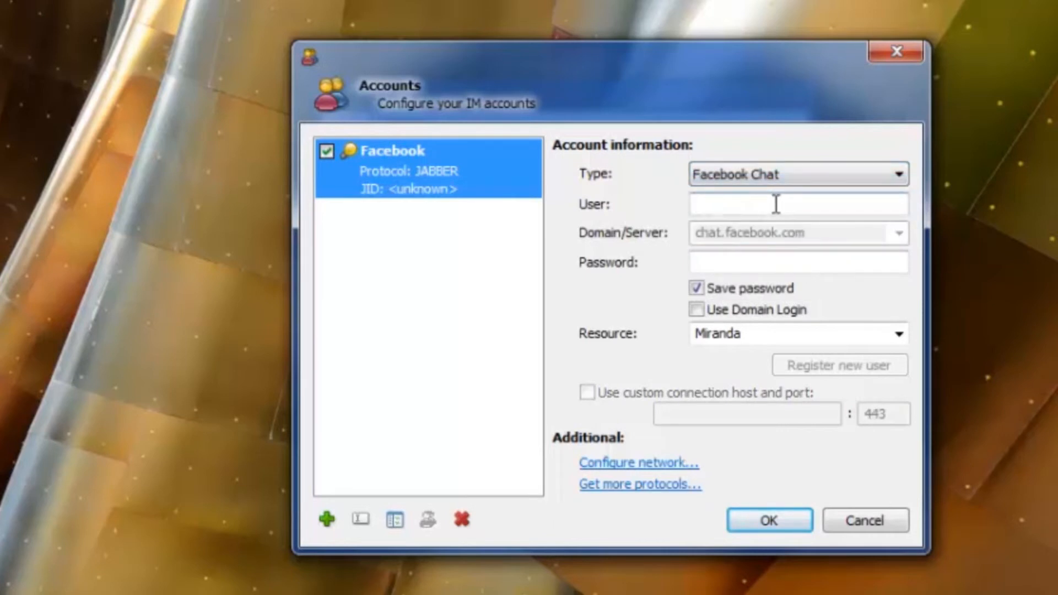
text(g)
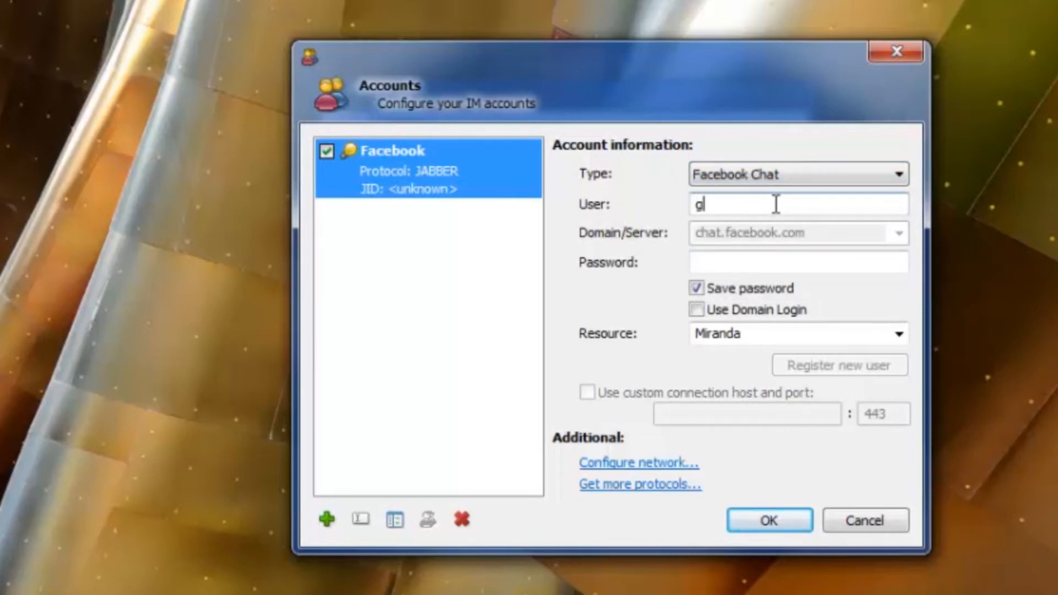
text(abe.adams)
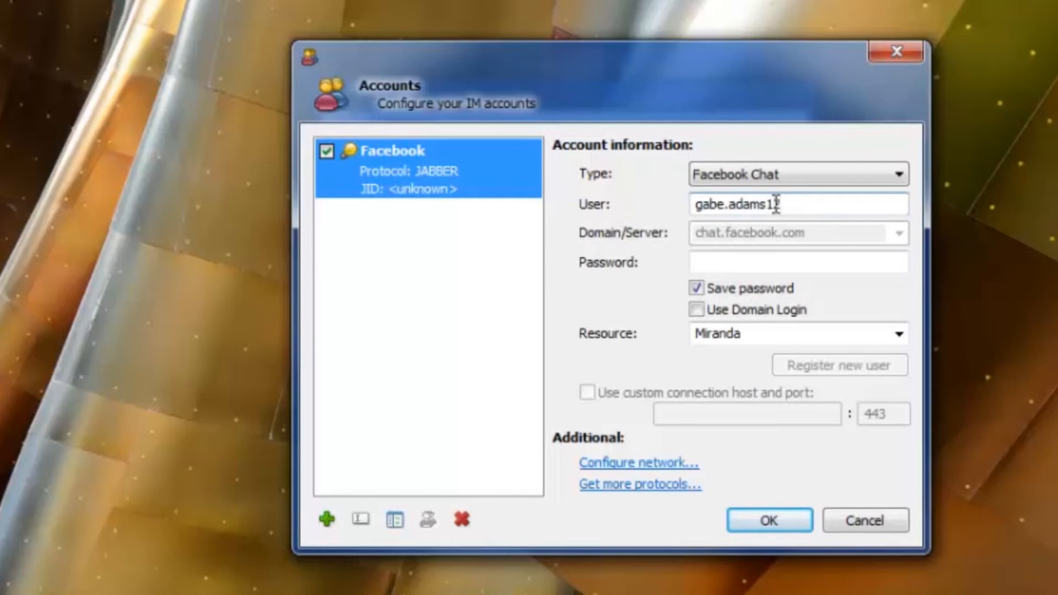
text(17)
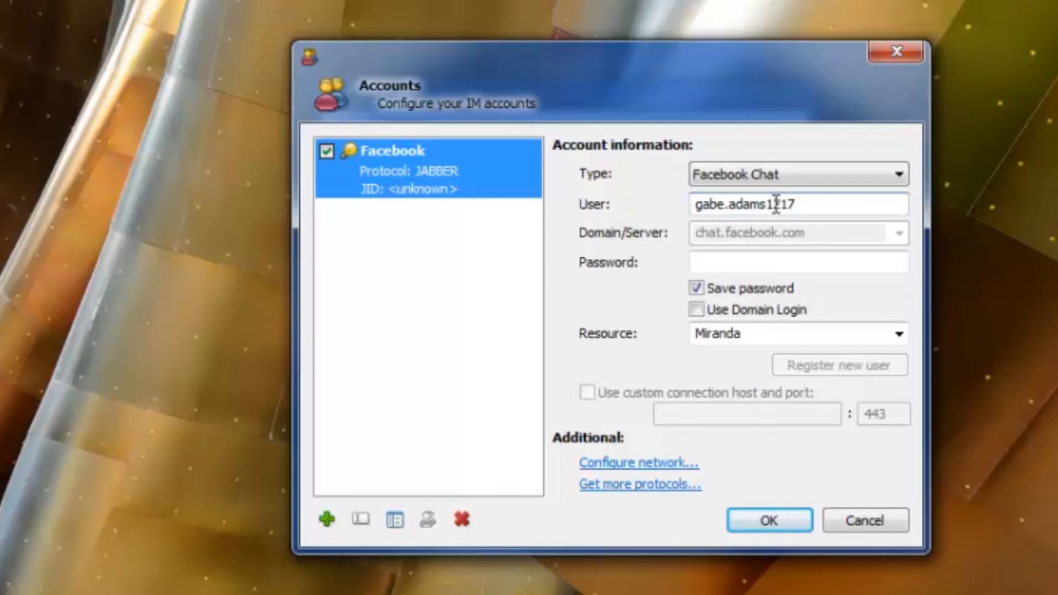
mouse_move(802, 164)
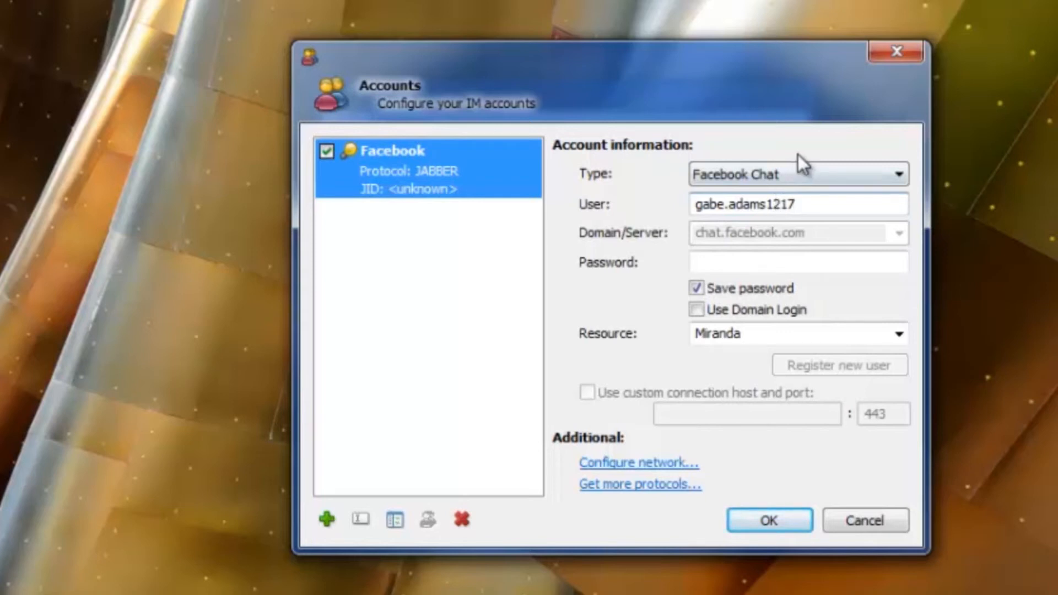
- Enter the account password and save the settings with OK
click(795, 262)
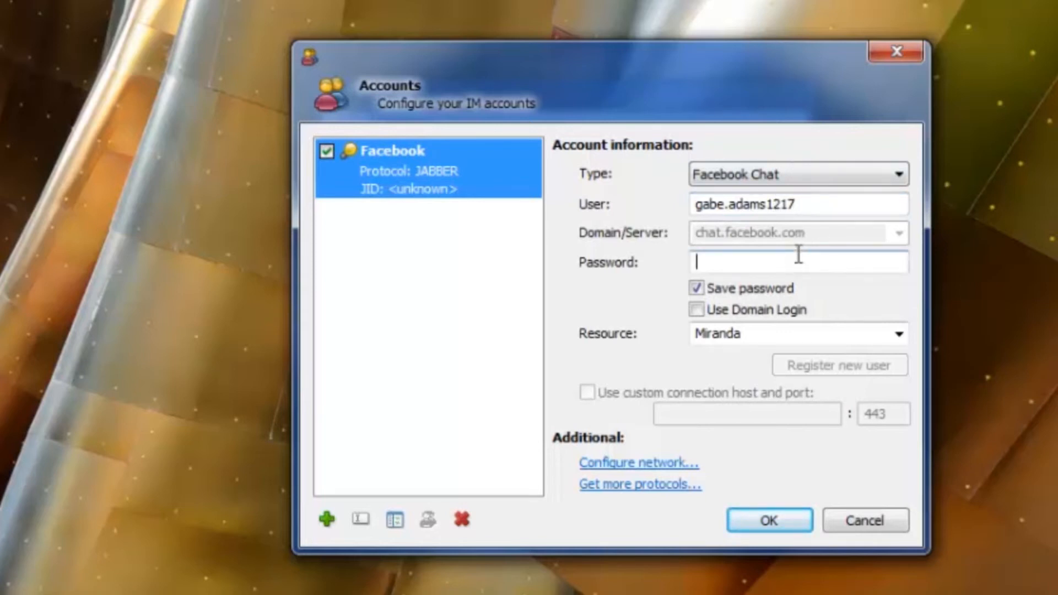
text(••)
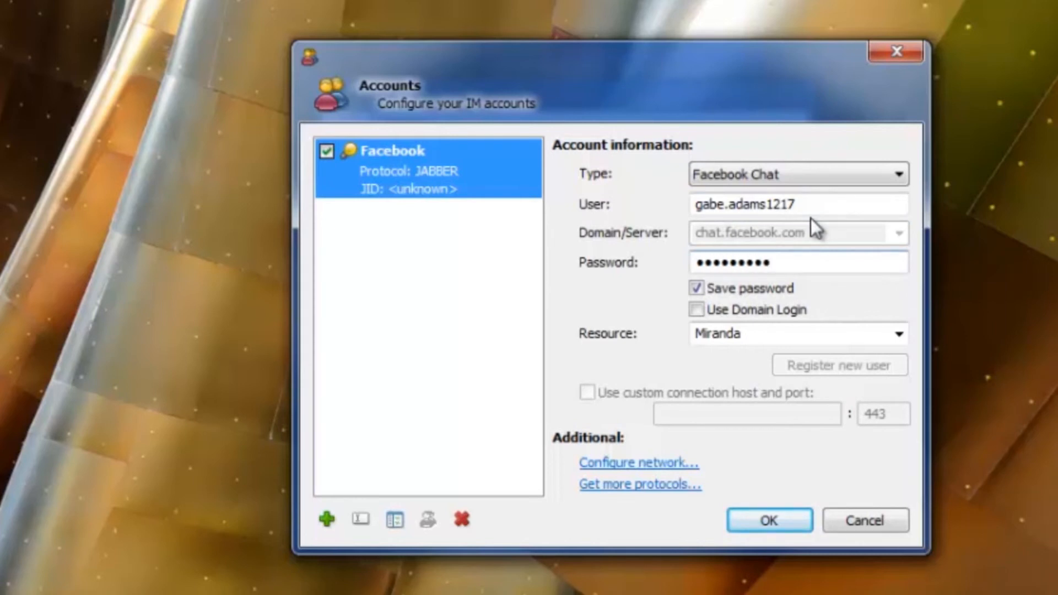
click(769, 520)
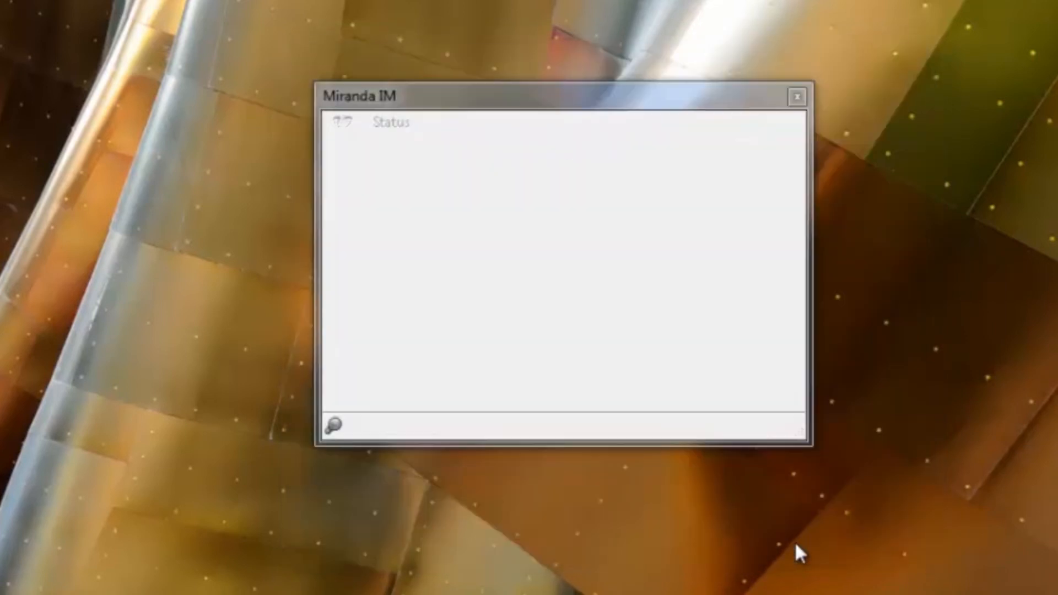